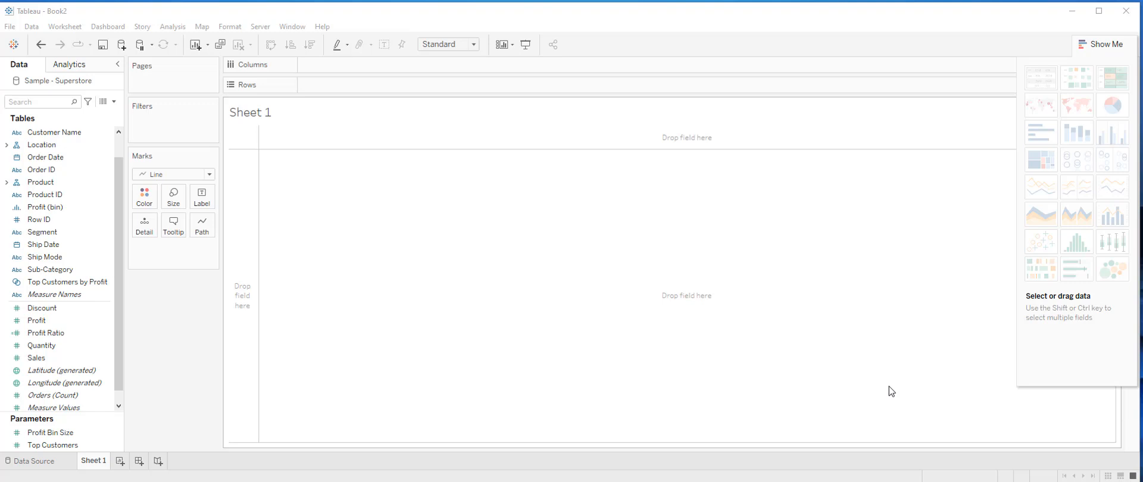
{"action": "mouse_move", "coordinate": [856, 325]}
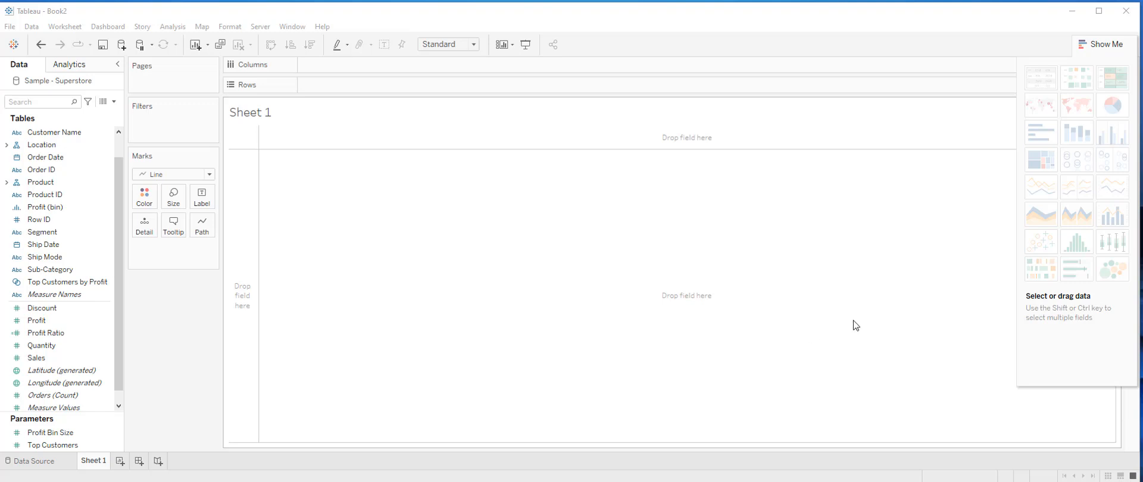
- Plot SUM(Sales) on Rows and add YEAR(Order Date) to Columns for a 2019–2022 line
{"action": "left_click", "coordinate": [37, 358]}
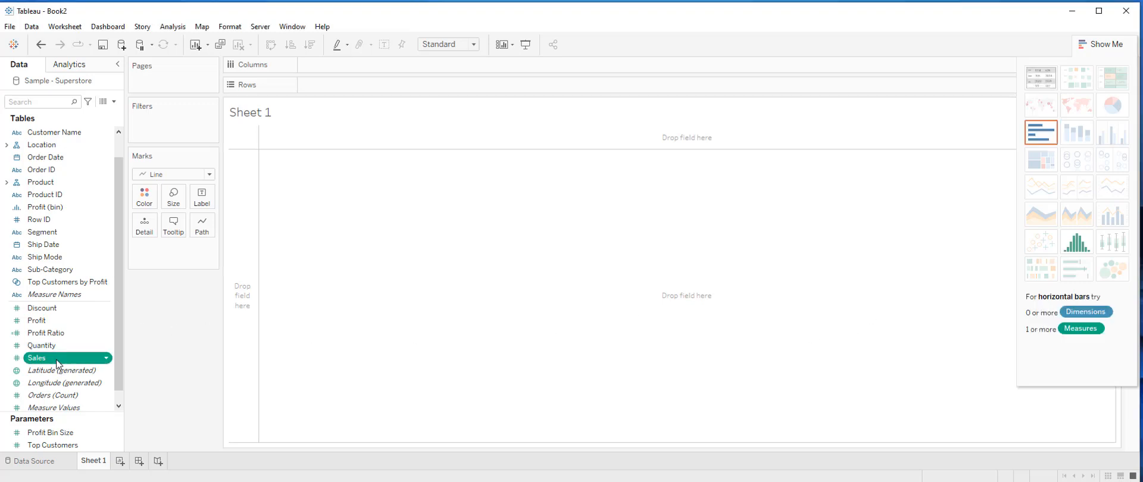
{"action": "left_click_drag", "start_coordinate": [37, 358], "coordinate": [343, 84]}
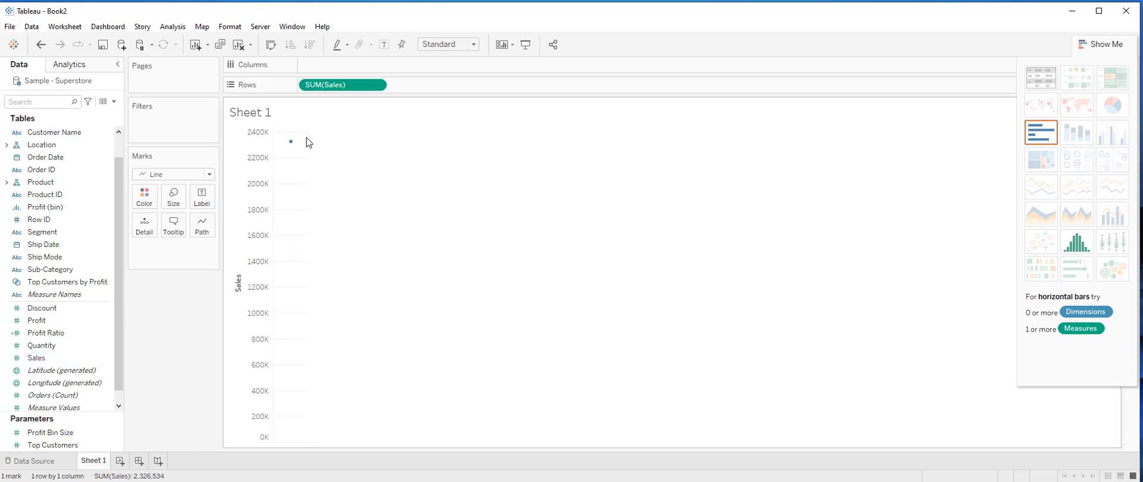
{"action": "mouse_move", "coordinate": [260, 110]}
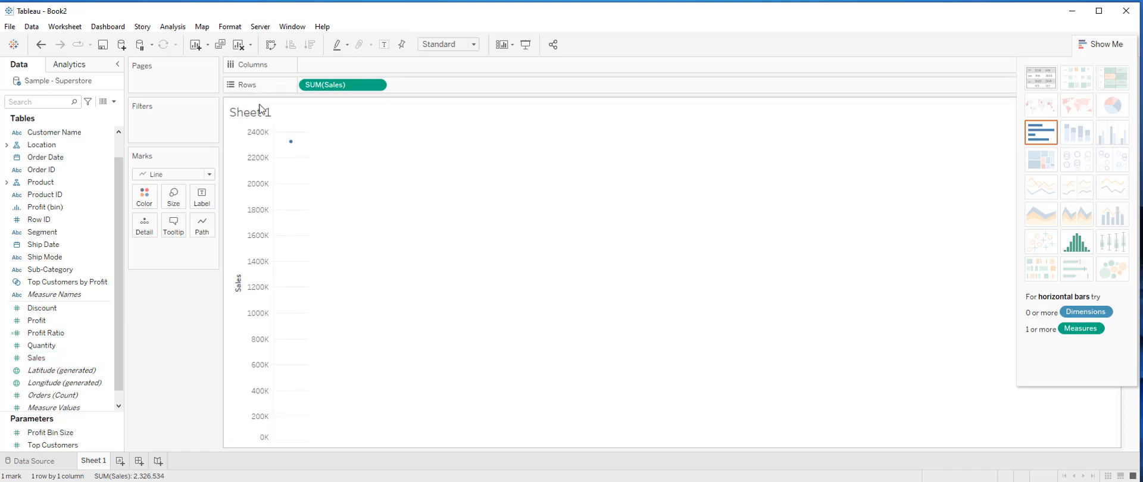
{"action": "left_click", "coordinate": [47, 157]}
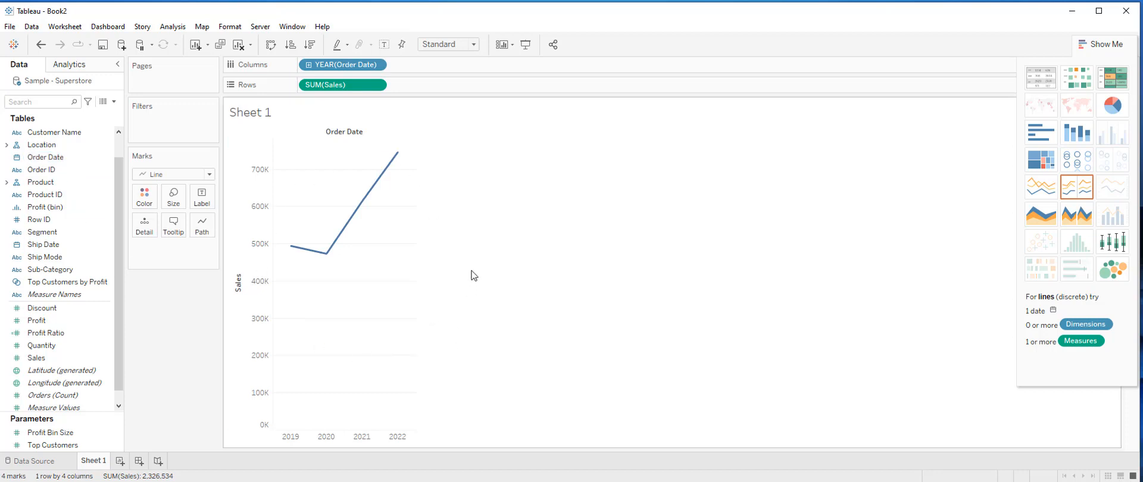
{"action": "mouse_move", "coordinate": [495, 268]}
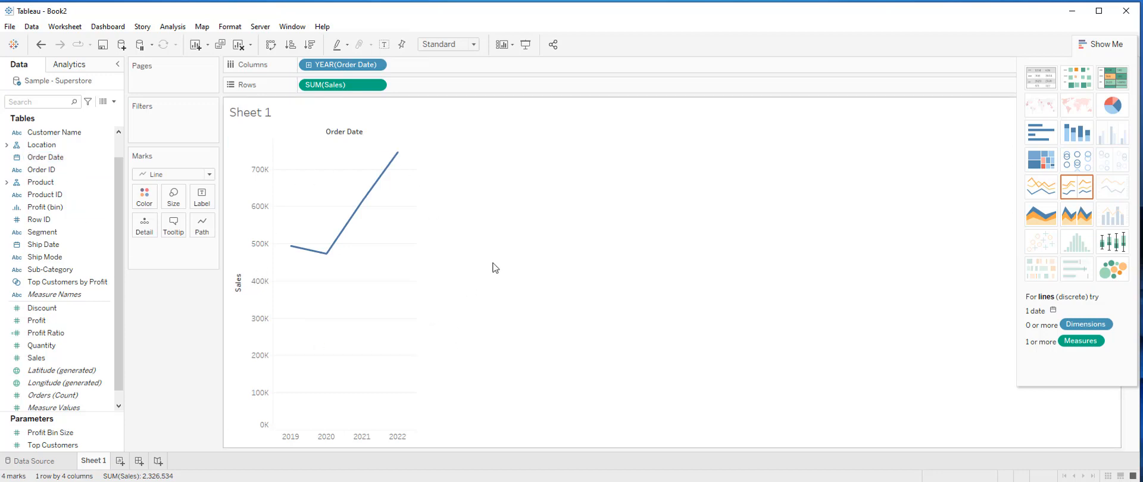
{"action": "mouse_move", "coordinate": [537, 236]}
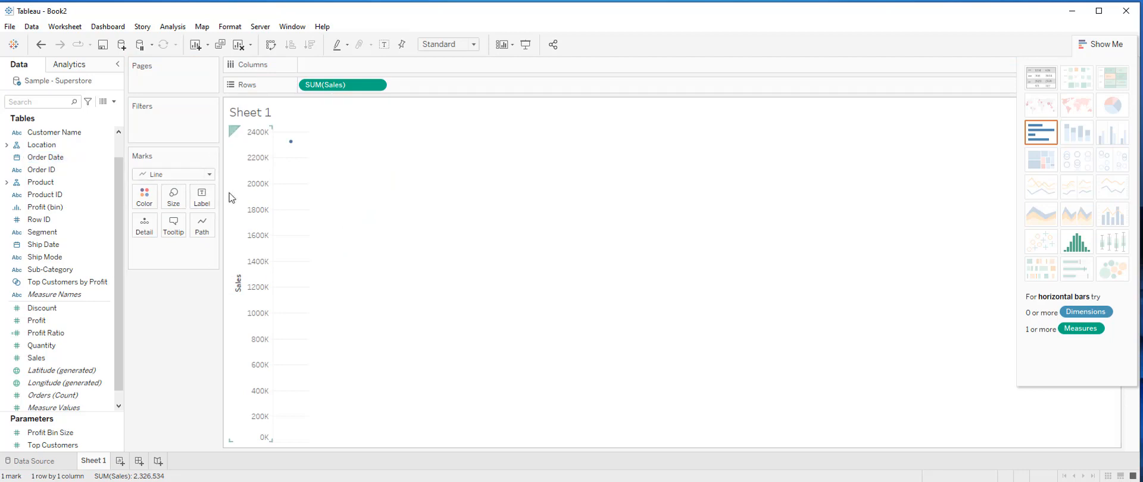
{"action": "mouse_move", "coordinate": [251, 203]}
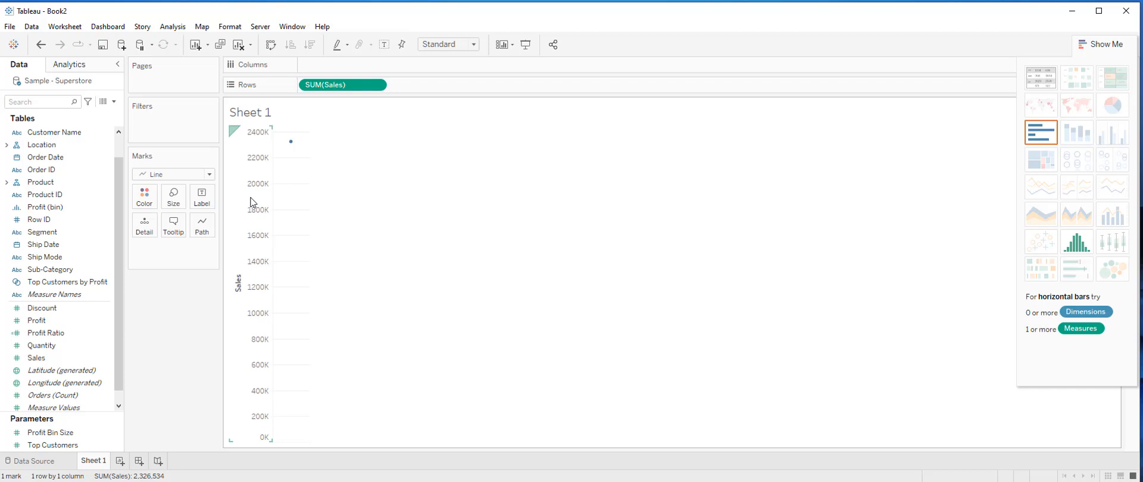
{"action": "mouse_move", "coordinate": [353, 273]}
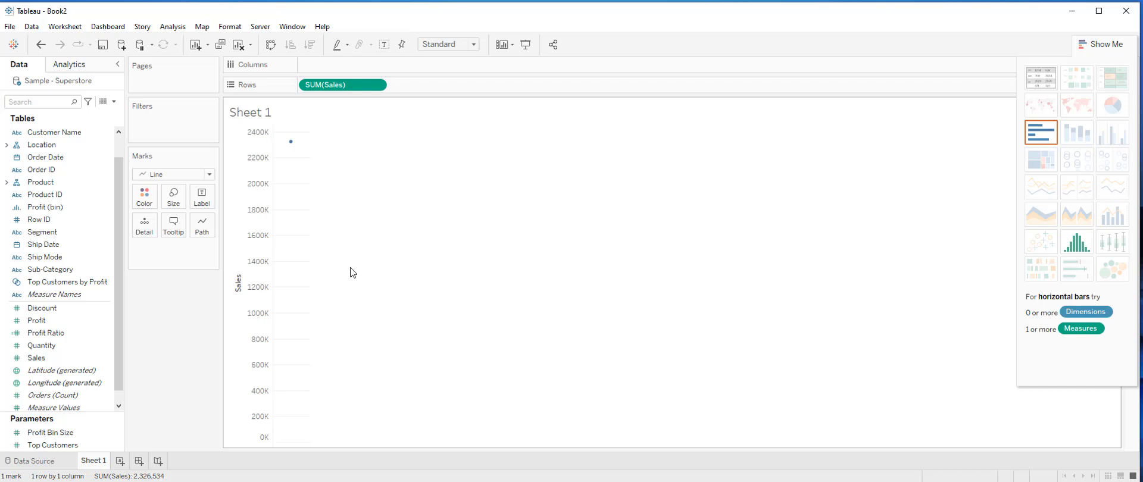
{"action": "mouse_move", "coordinate": [348, 270]}
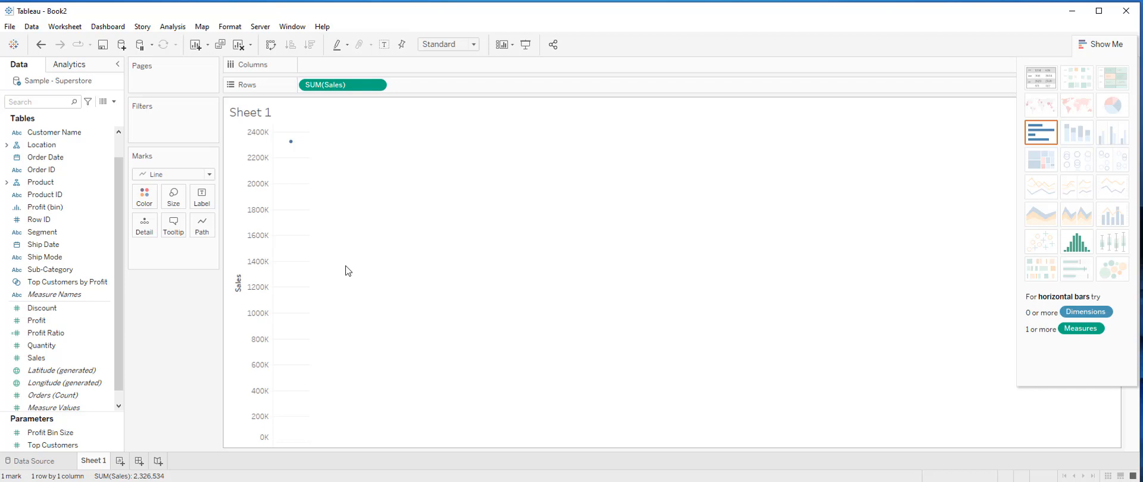
- Remove YEAR(Order Date) from the view, leaving a single SUM(Sales) mark of about 2.33 million
{"action": "left_click", "coordinate": [46, 157]}
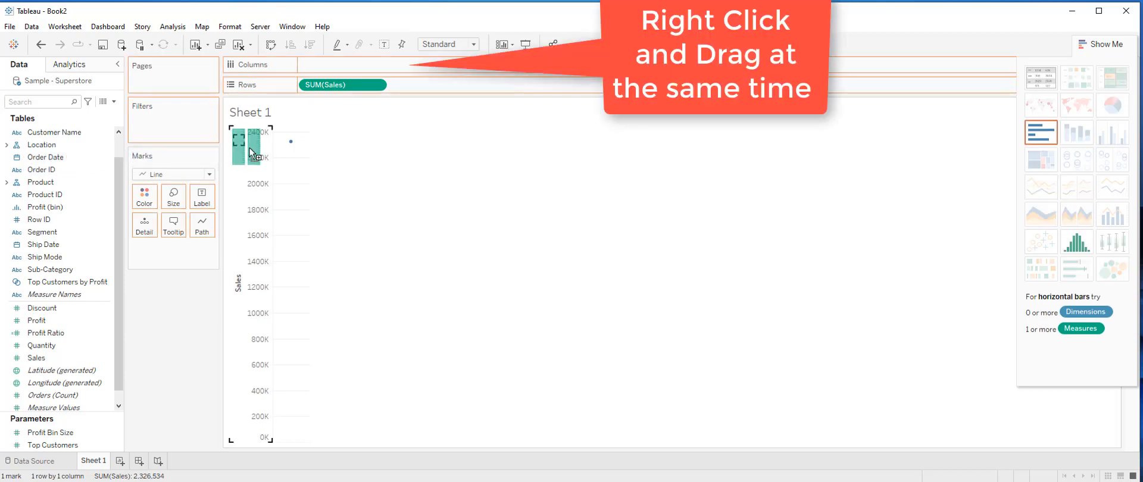
- Right-drag Order Date to Columns as continuous MONTH(Order Date), giving a 48-mark line
{"action": "left_click_drag", "start_coordinate": [46, 157], "coordinate": [334, 65]}
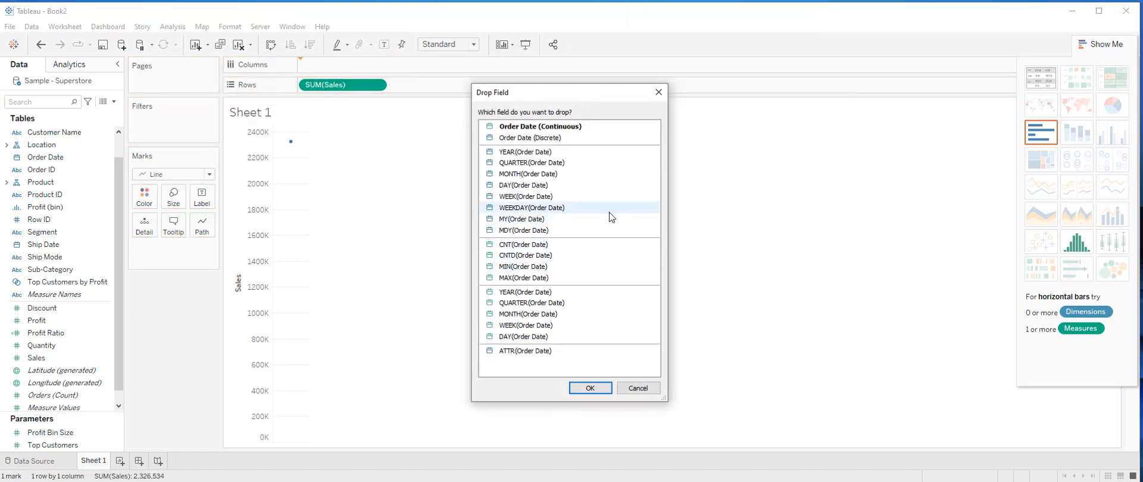
{"action": "mouse_move", "coordinate": [824, 328]}
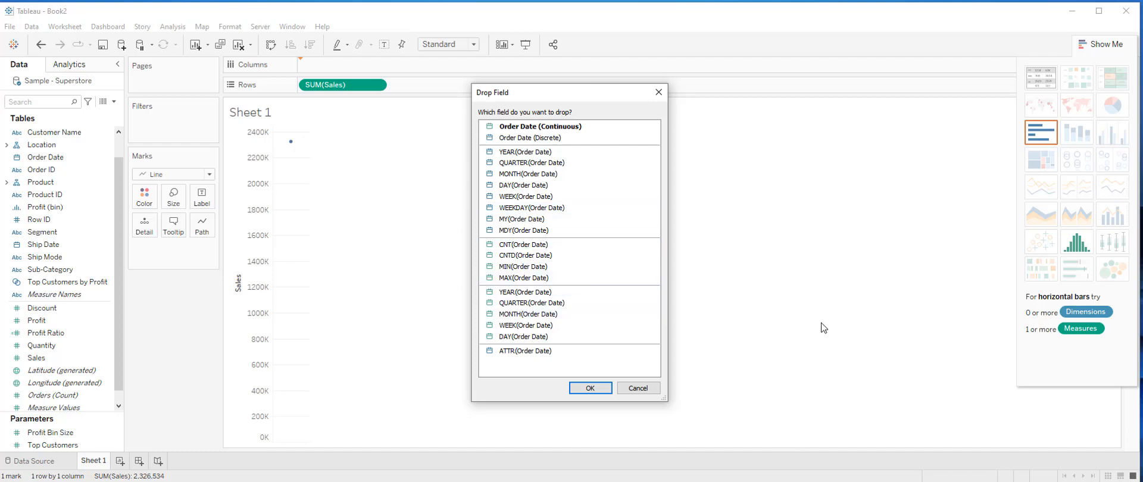
{"action": "mouse_move", "coordinate": [814, 303]}
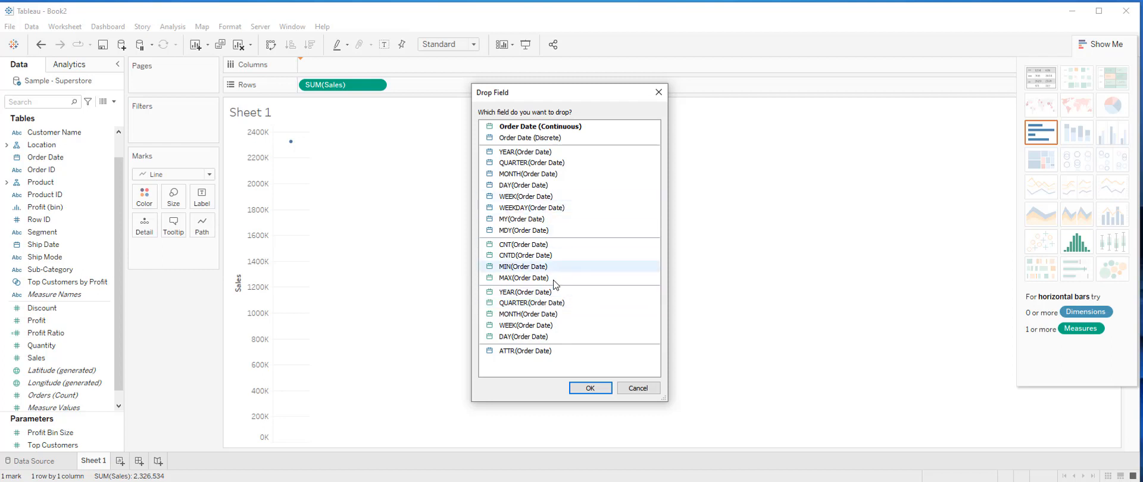
{"action": "mouse_move", "coordinate": [555, 280]}
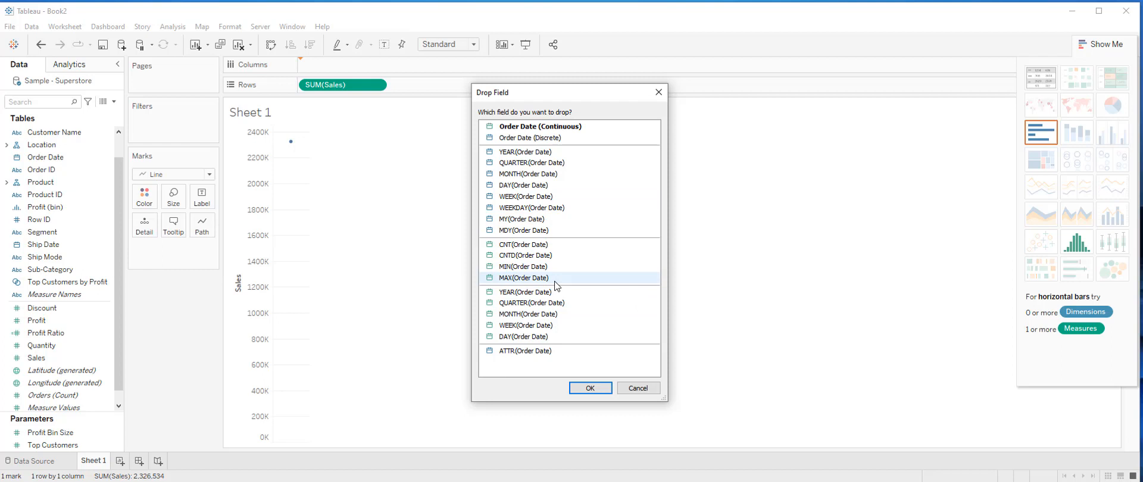
{"action": "mouse_move", "coordinate": [547, 315]}
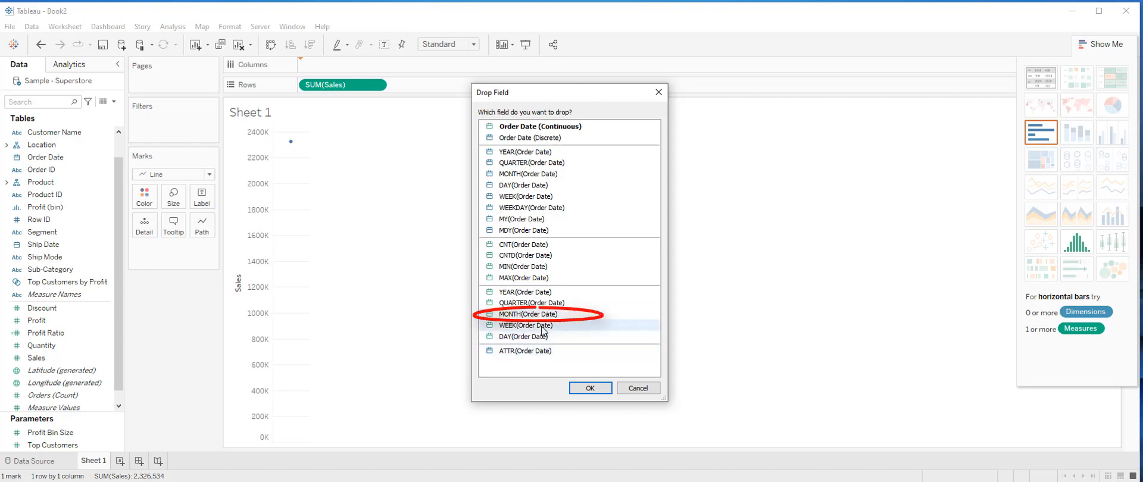
{"action": "left_click", "coordinate": [528, 314]}
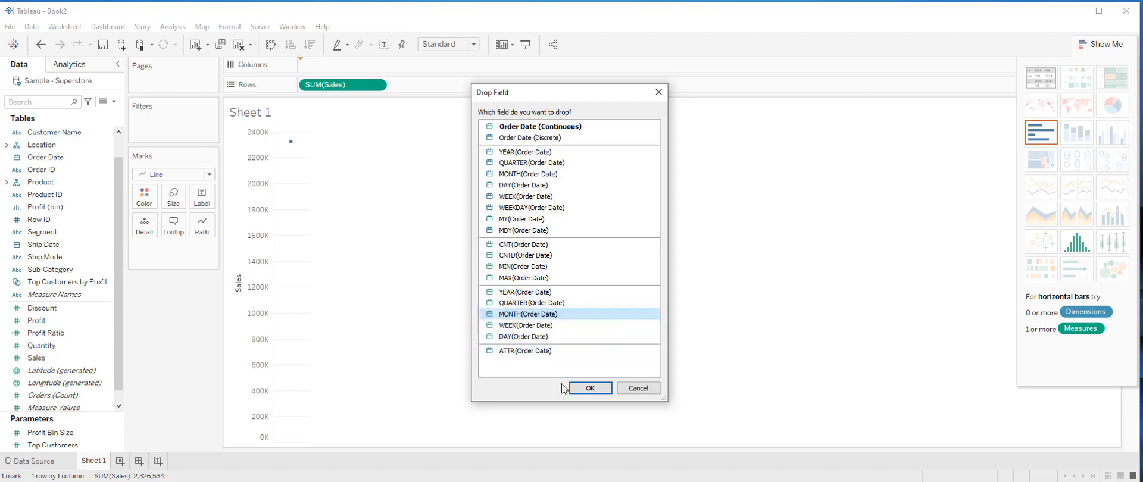
{"action": "left_click", "coordinate": [589, 389]}
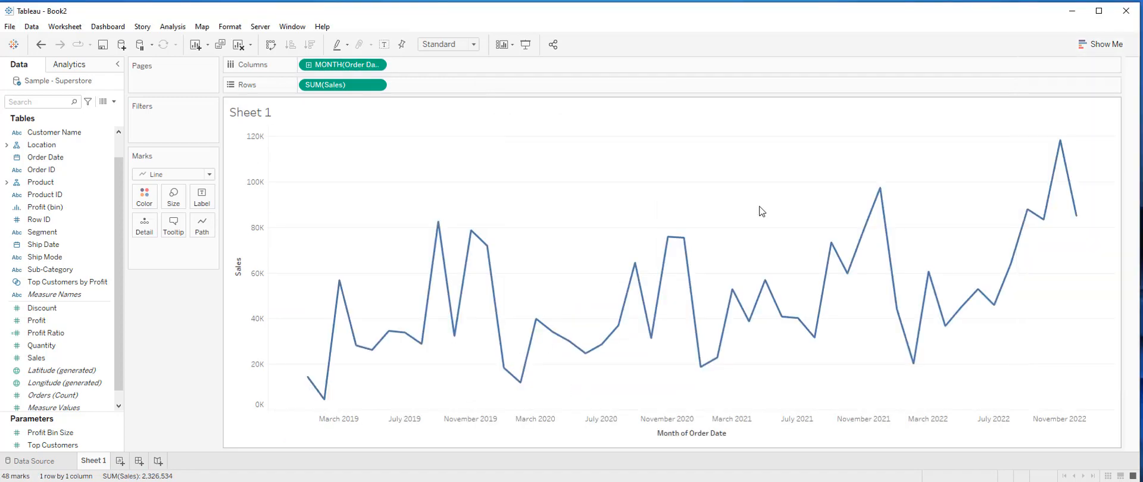
{"action": "mouse_move", "coordinate": [625, 315]}
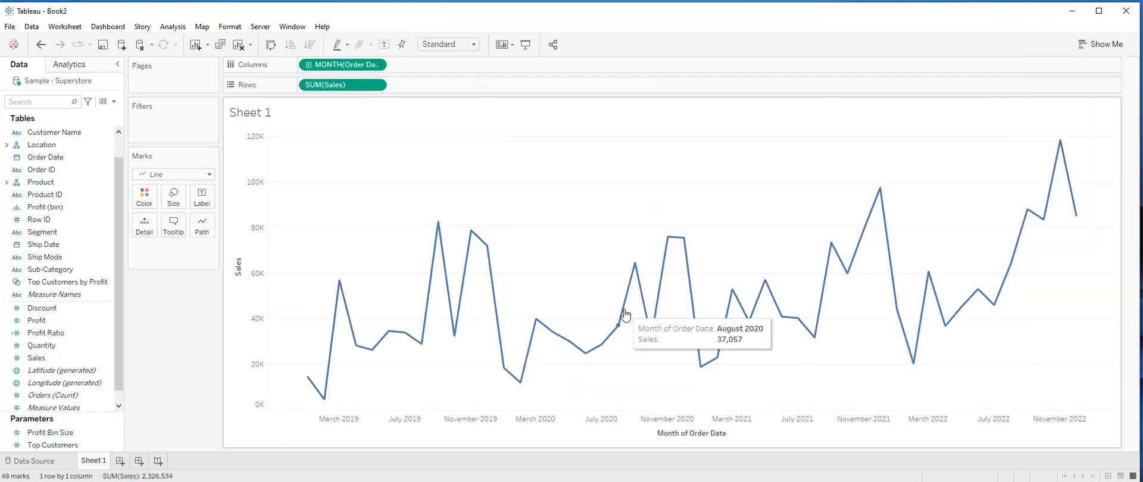
{"action": "mouse_move", "coordinate": [720, 264]}
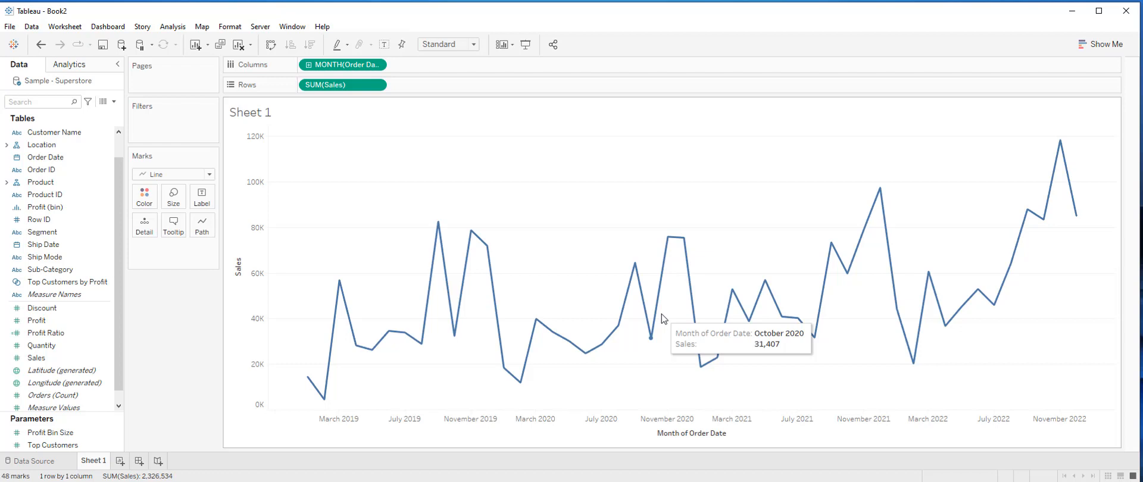
{"action": "mouse_move", "coordinate": [212, 304]}
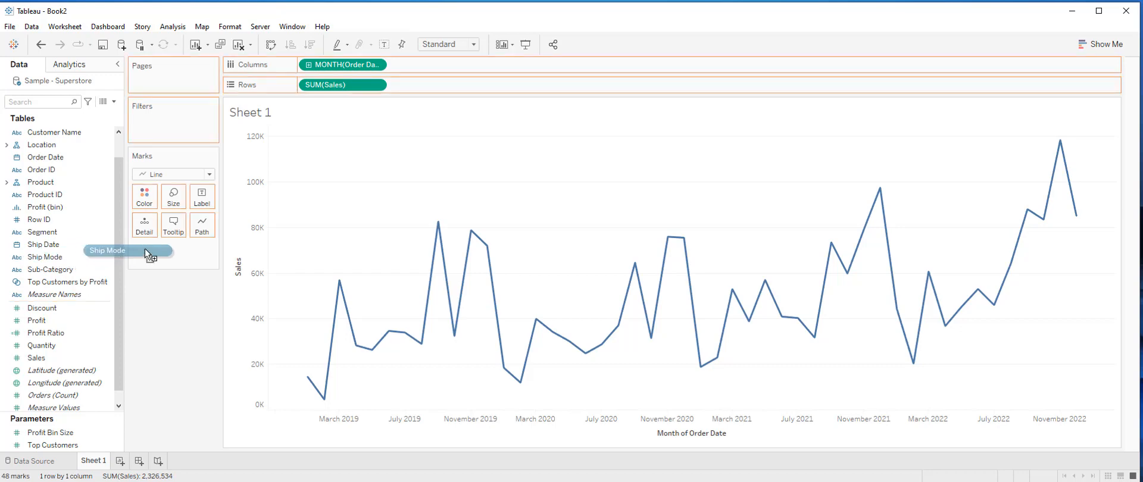
- Put Ship Mode on Rows before SUM(Sales) for four per-class monthly lines
{"action": "left_click_drag", "start_coordinate": [107, 250], "coordinate": [262, 81]}
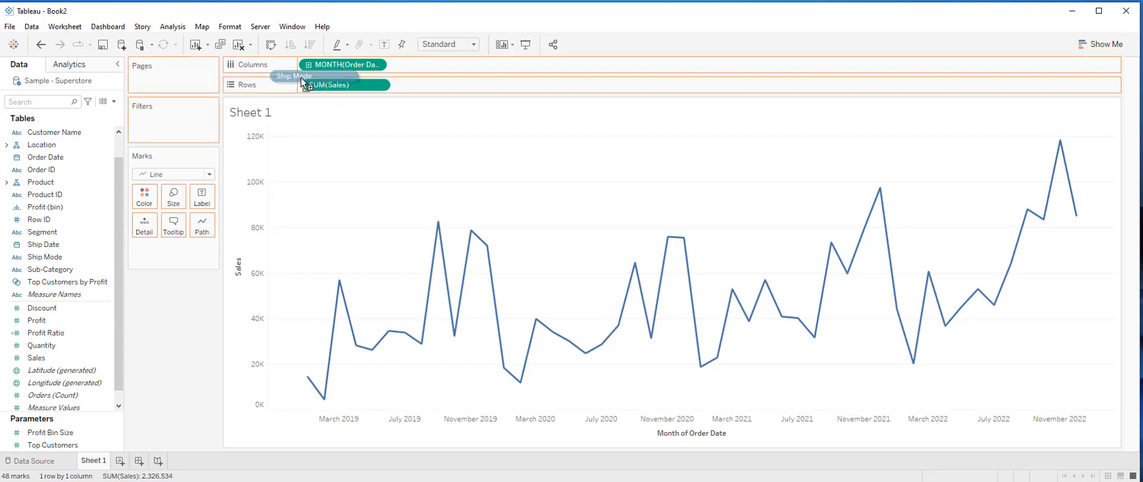
{"action": "left_click_drag", "start_coordinate": [292, 75], "coordinate": [306, 84]}
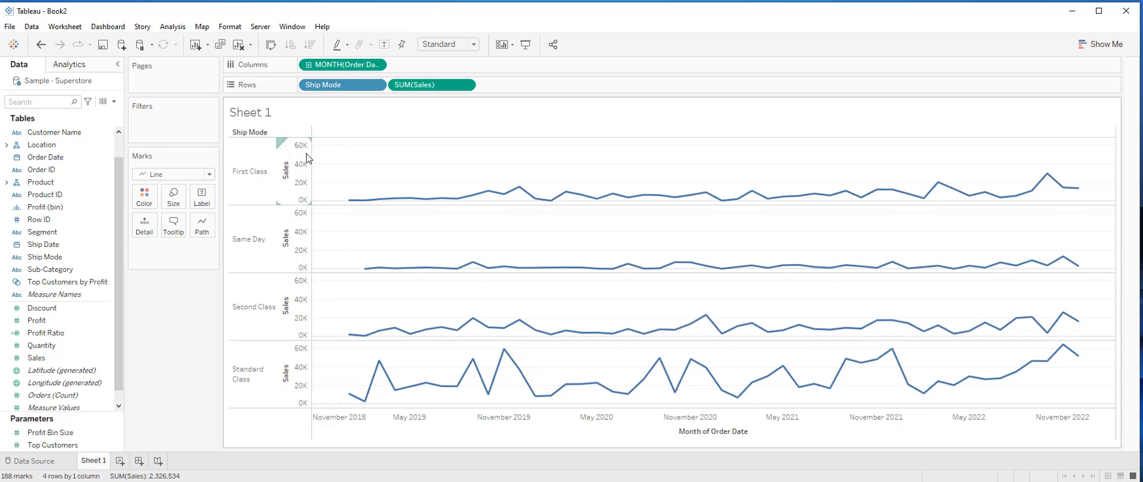
{"action": "mouse_move", "coordinate": [419, 218]}
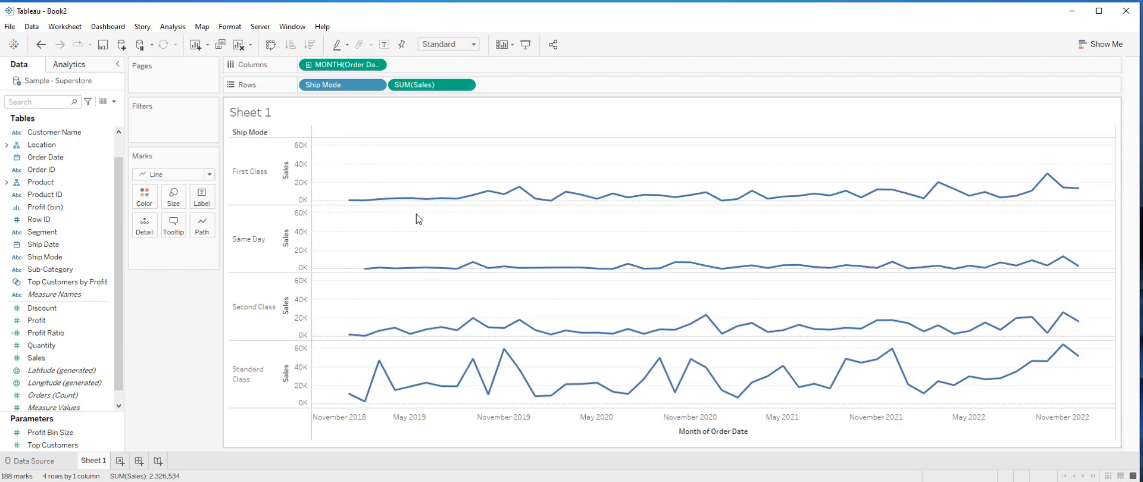
{"action": "mouse_move", "coordinate": [394, 197]}
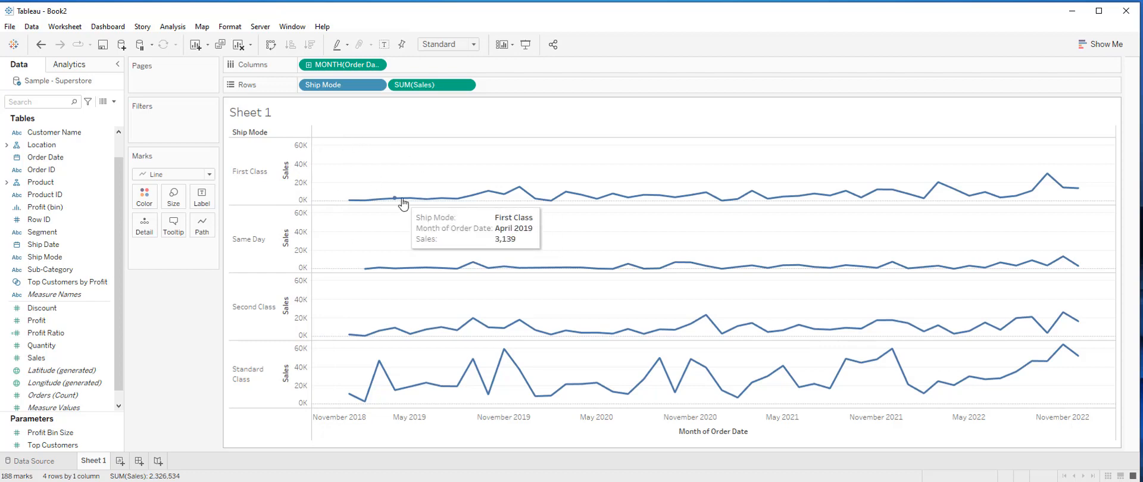
{"action": "mouse_move", "coordinate": [483, 215]}
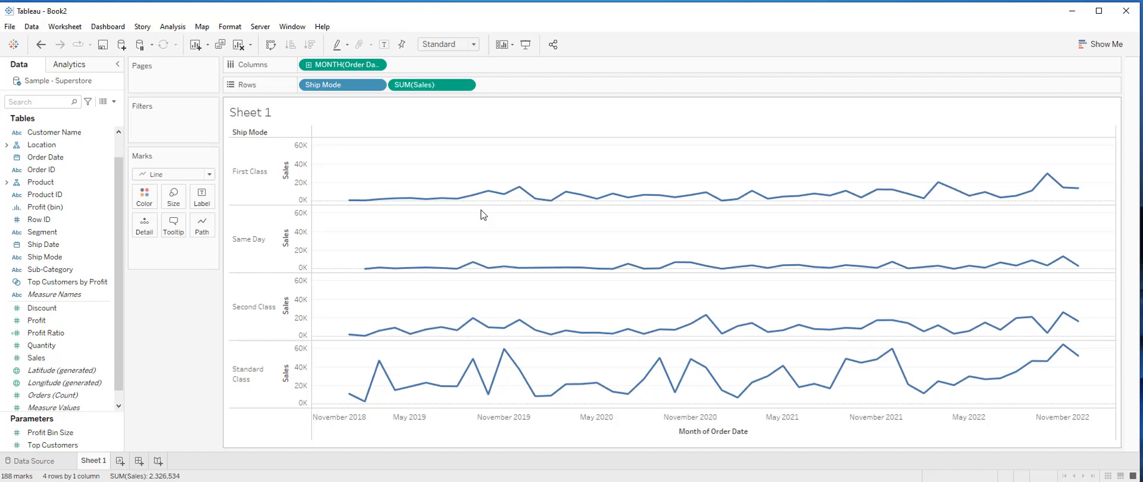
{"action": "mouse_move", "coordinate": [502, 215]}
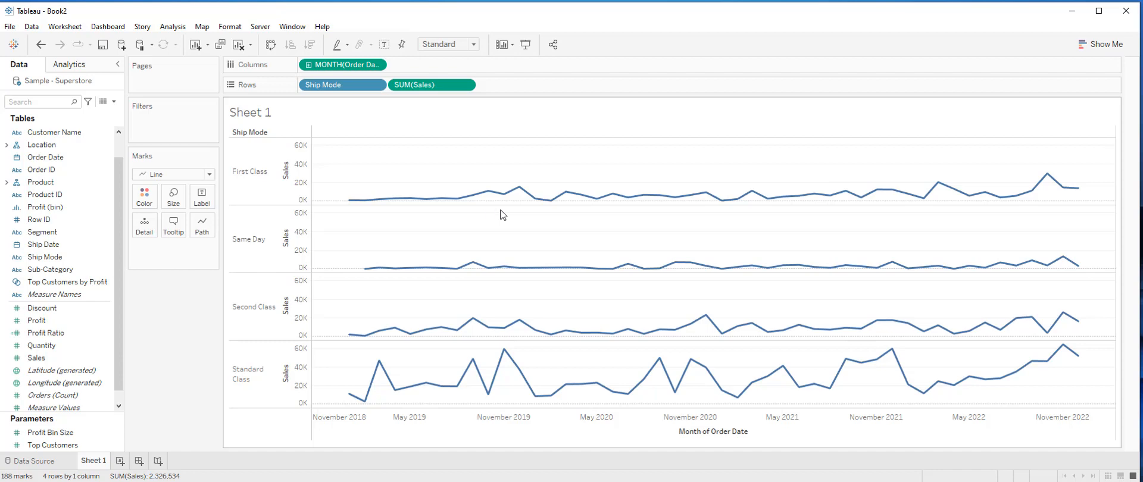
{"action": "mouse_move", "coordinate": [486, 210]}
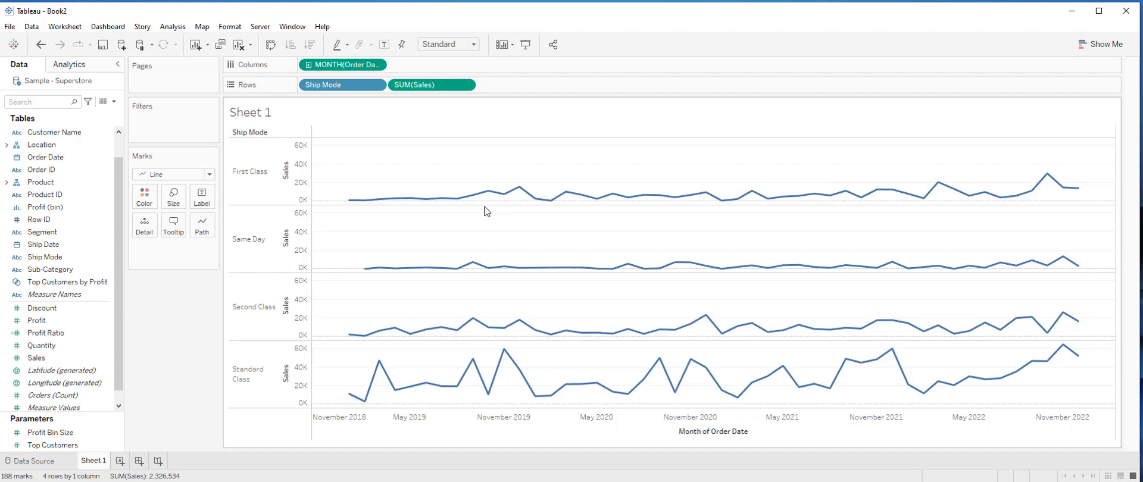
- Set the Sales axis to independent axis ranges for each row or column
{"action": "right_click", "coordinate": [285, 172]}
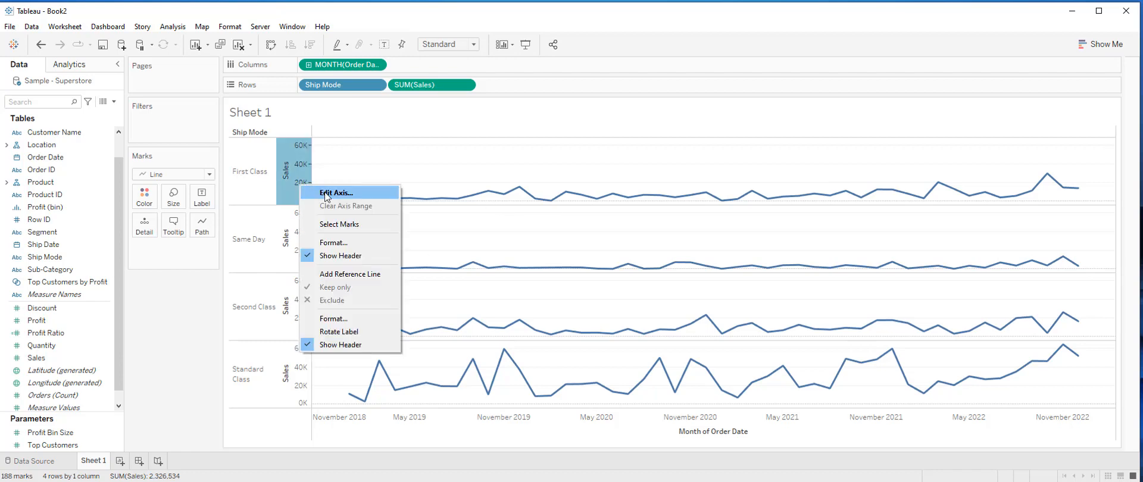
{"action": "left_click", "coordinate": [335, 192]}
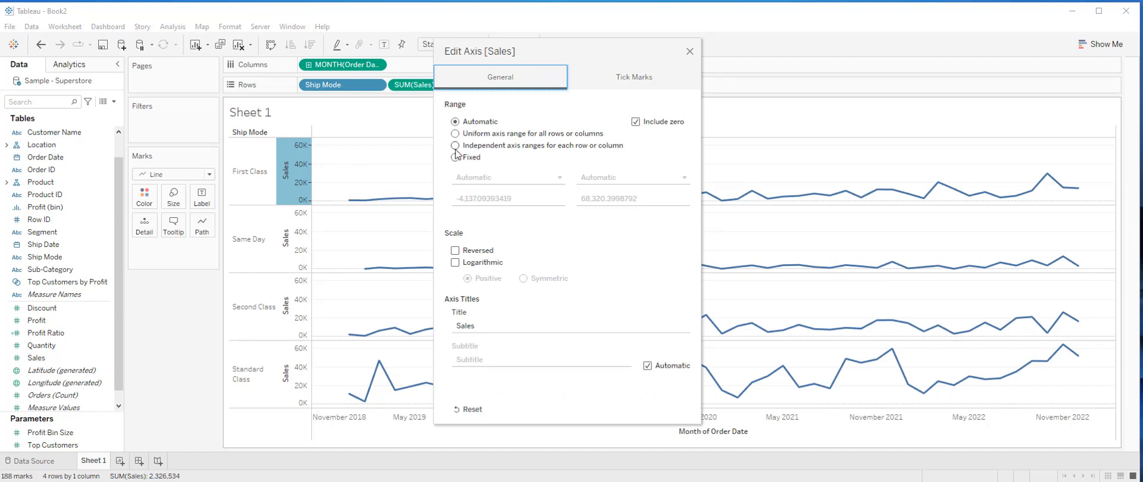
{"action": "left_click", "coordinate": [454, 146]}
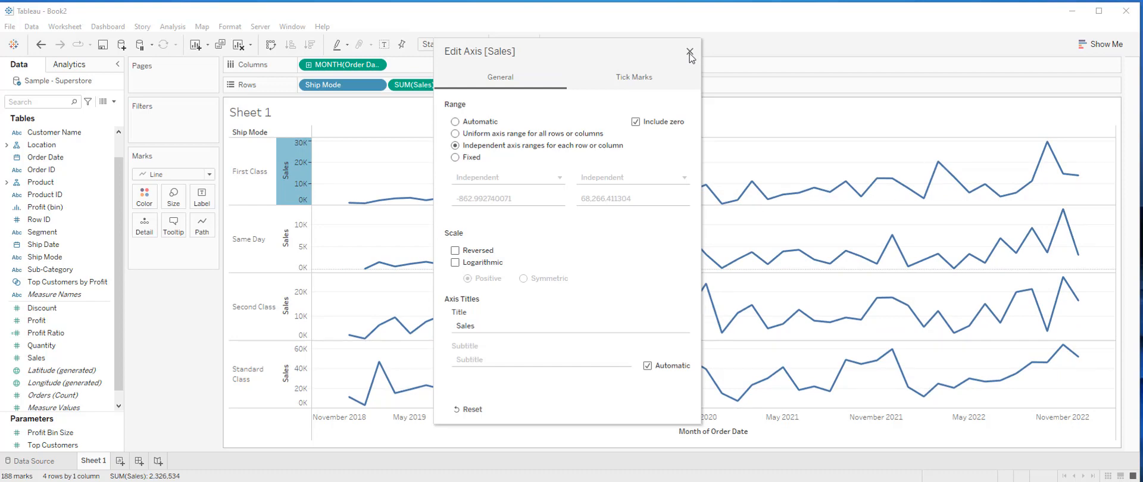
{"action": "left_click", "coordinate": [689, 50]}
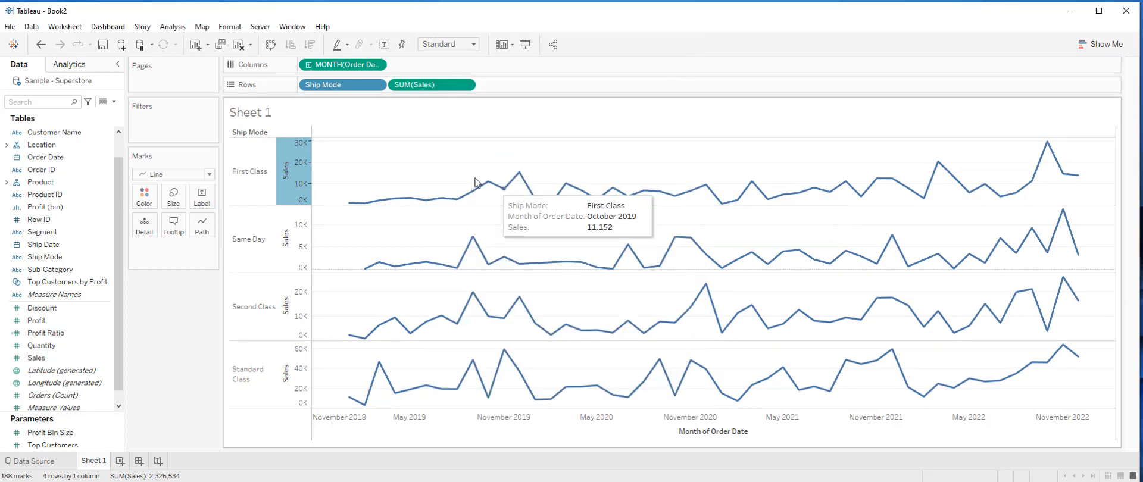
{"action": "mouse_move", "coordinate": [513, 273]}
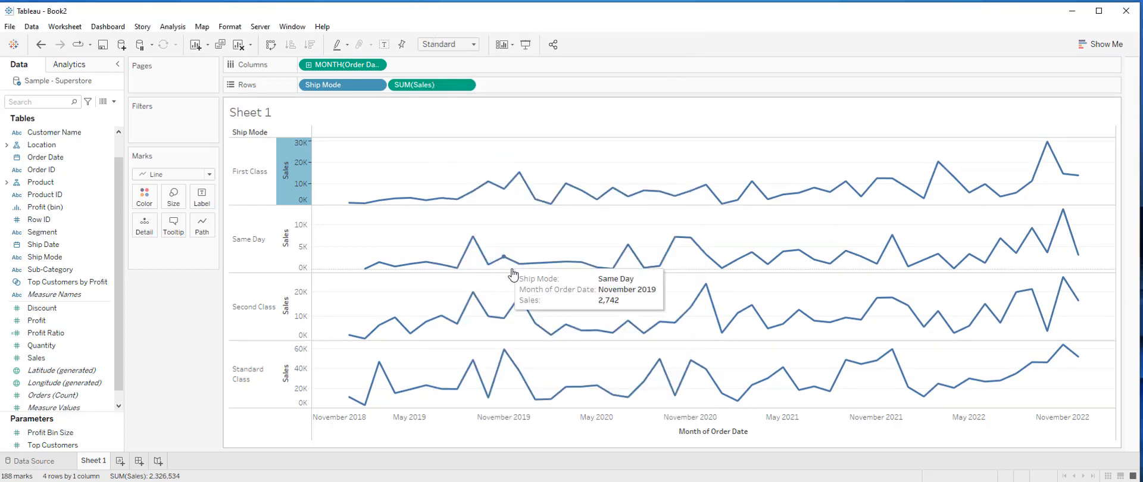
{"action": "mouse_move", "coordinate": [516, 265]}
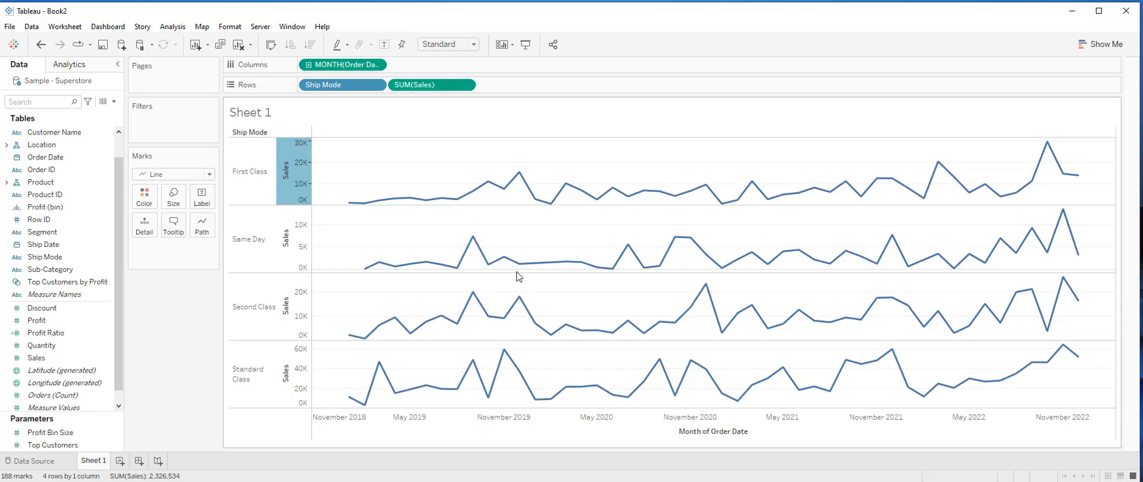
{"action": "mouse_move", "coordinate": [590, 239]}
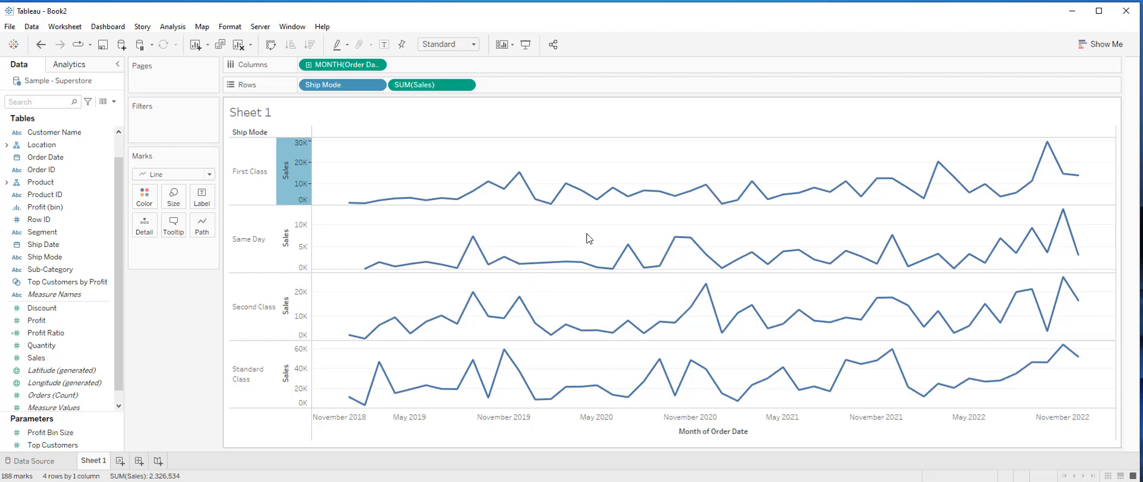
{"action": "mouse_move", "coordinate": [605, 230]}
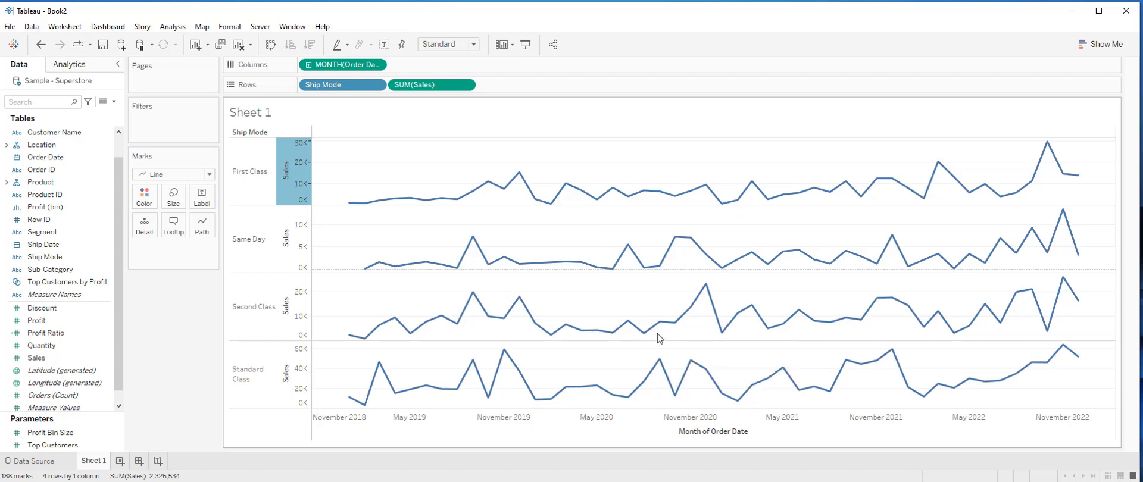
{"action": "mouse_move", "coordinate": [775, 304]}
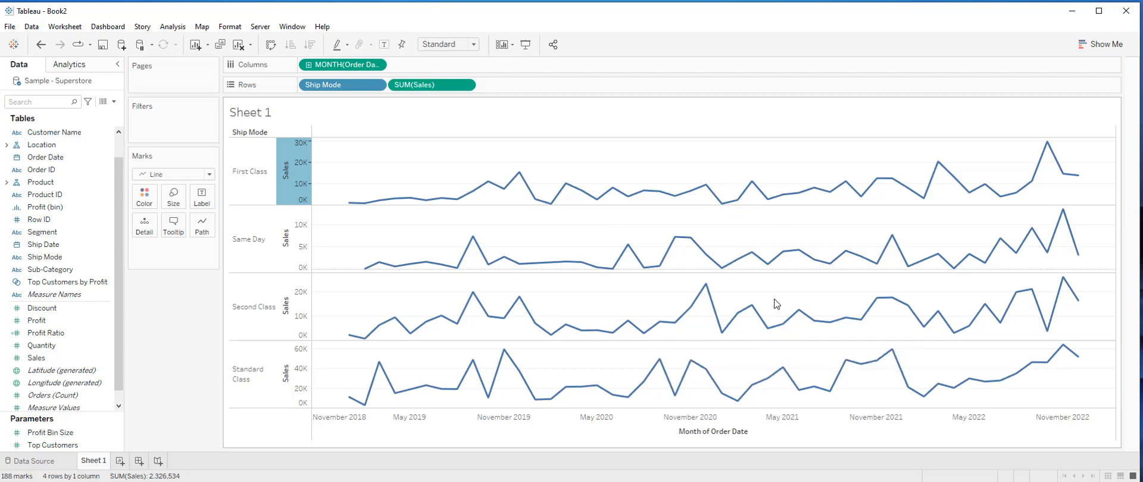